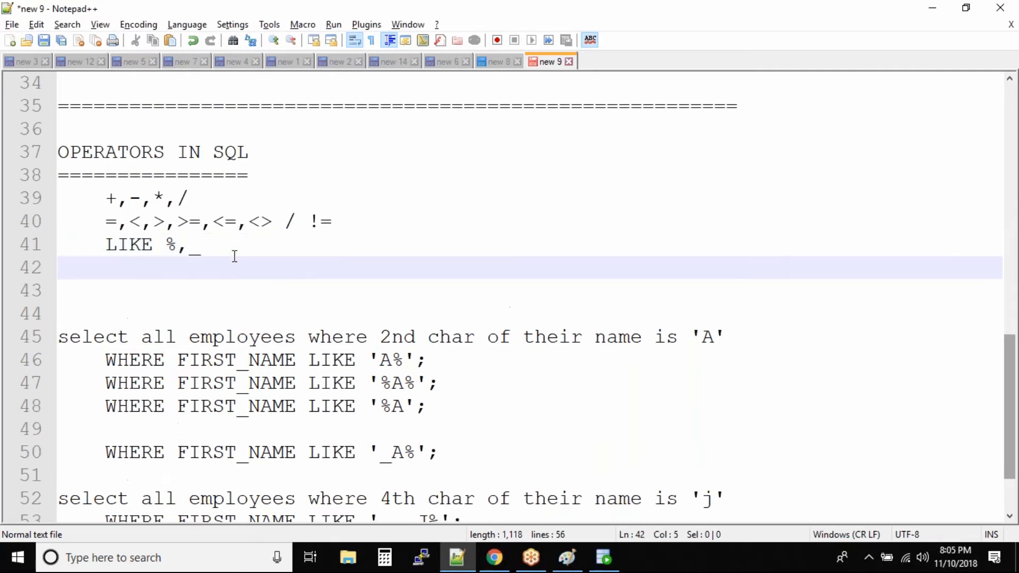
# Add 'IS NULL, IS NOT NULL' to the SQL operators list in the Notepad++ notes.
pyautogui.write('IS NULL')
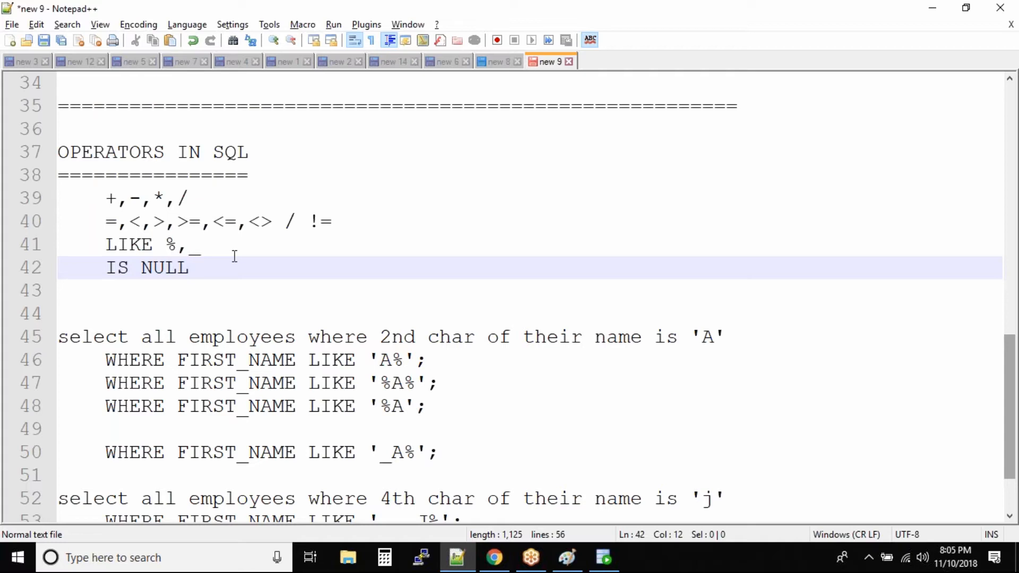
pyautogui.write(',')
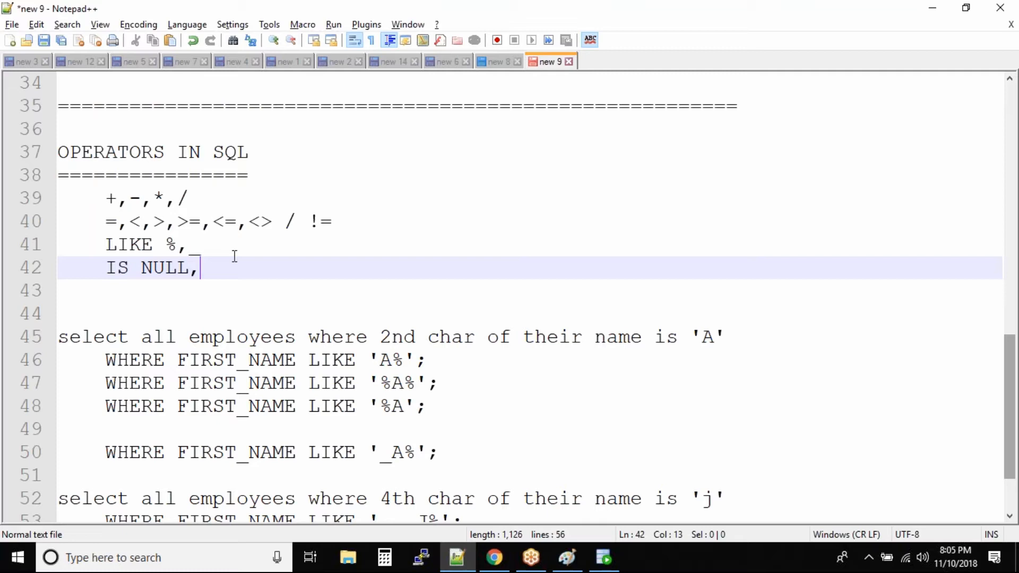
pyautogui.write('IS NOT NULL')
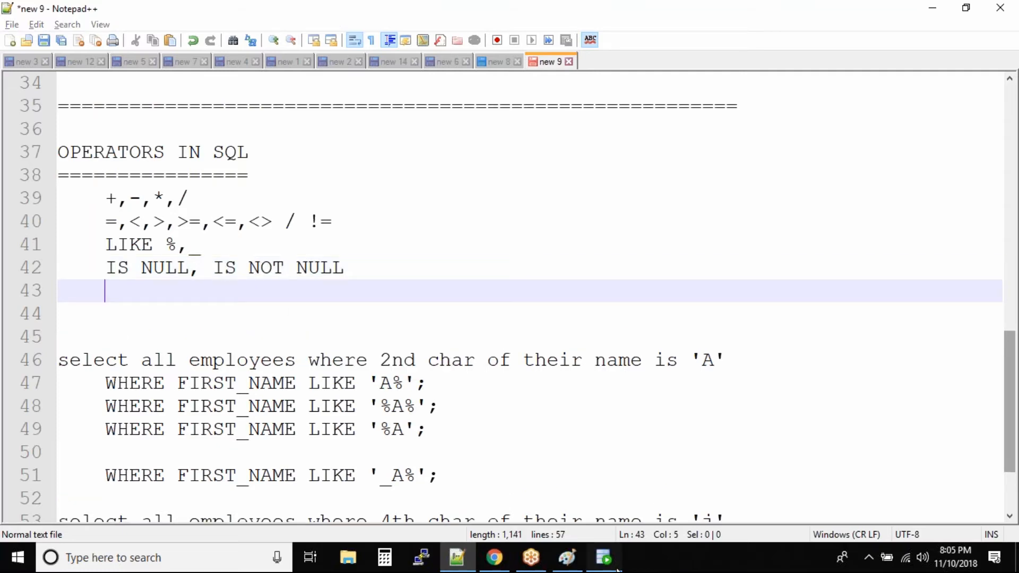
# Enter and run 'select * from hr.employees;' in the SQL worksheet.
pyautogui.click(603, 557)
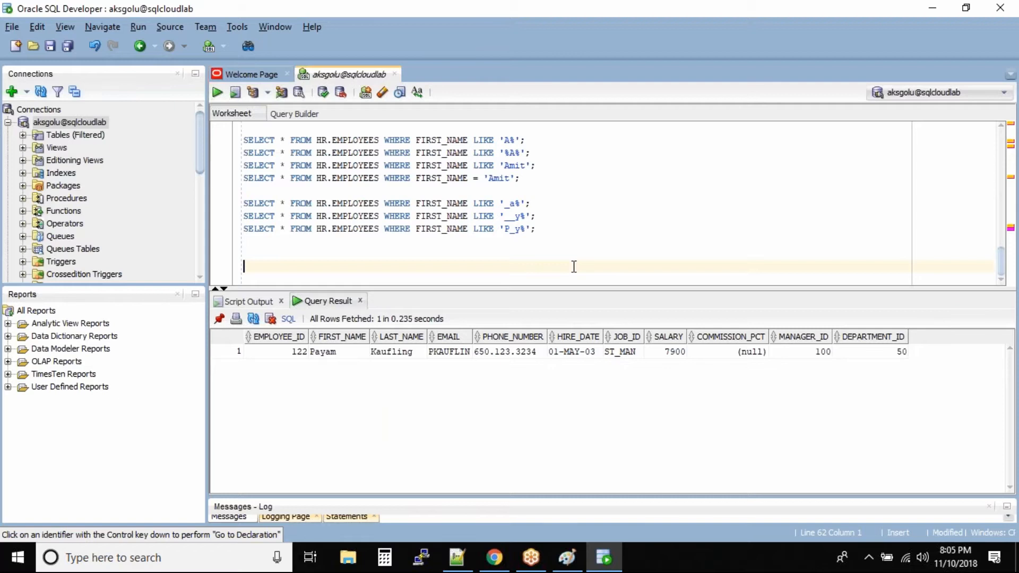
pyautogui.write('select * fr')
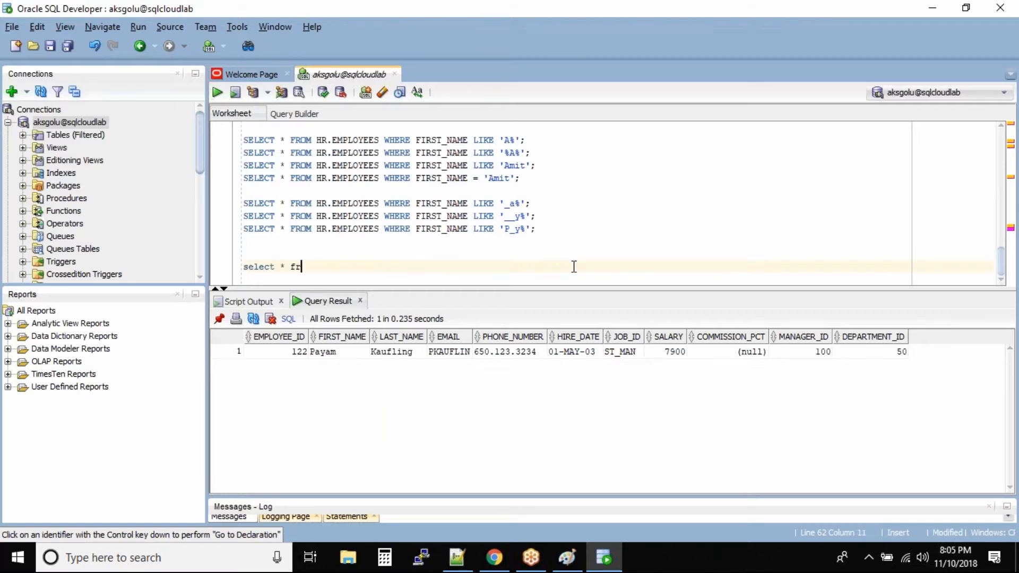
pyautogui.write('om hr.emp')
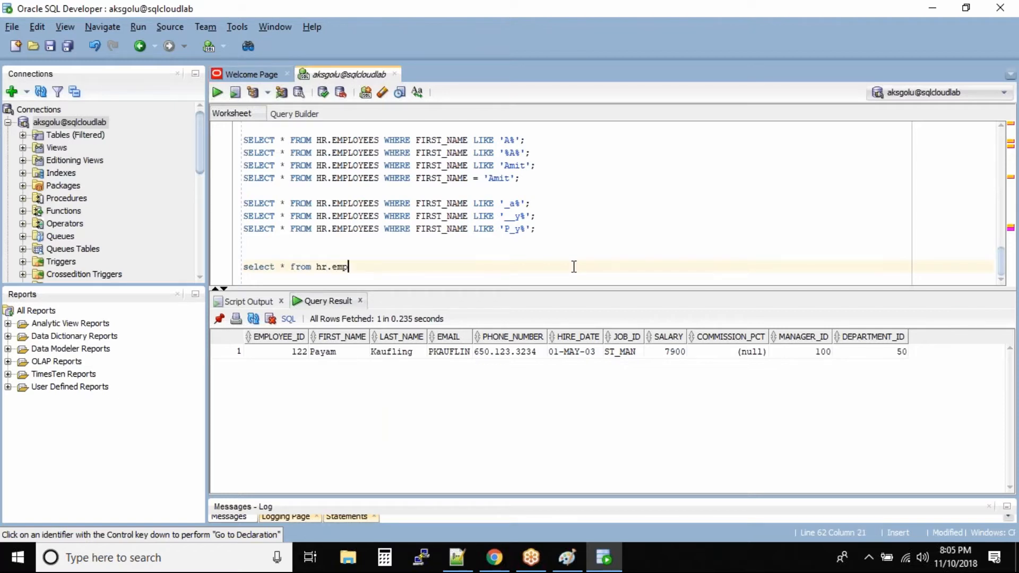
pyautogui.write('loyees;')
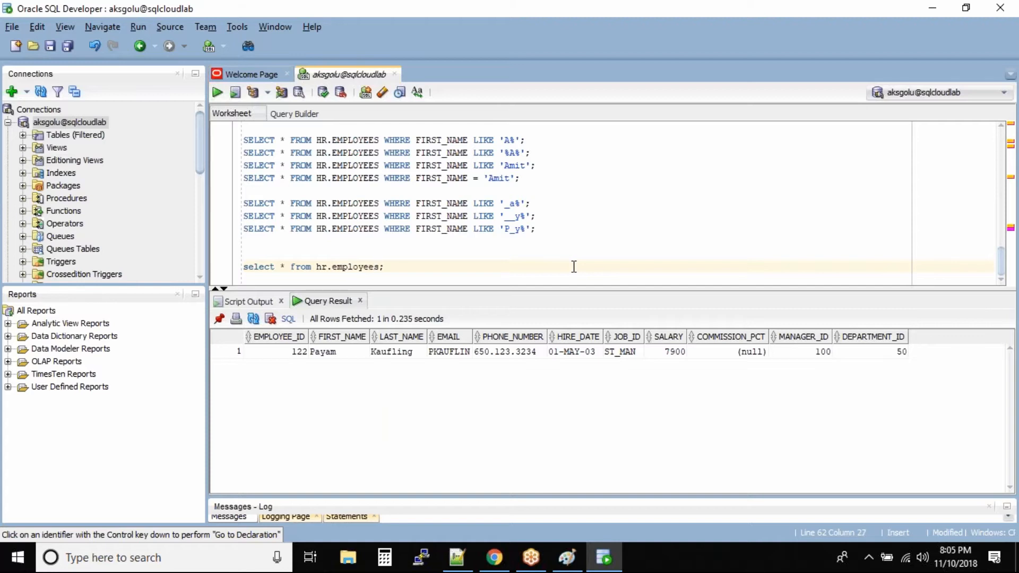
pyautogui.tripleClick(313, 266)
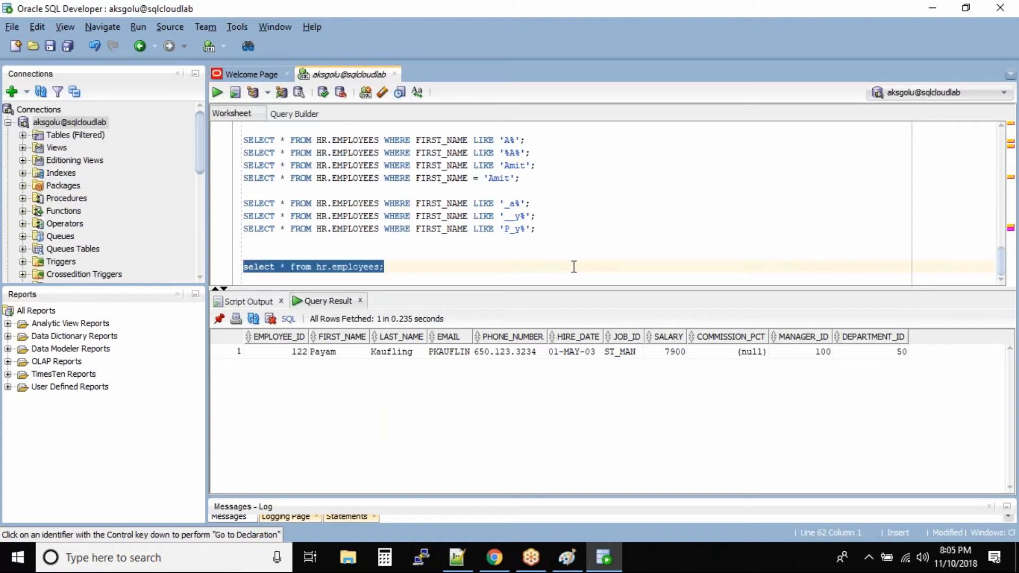
pyautogui.click(216, 91)
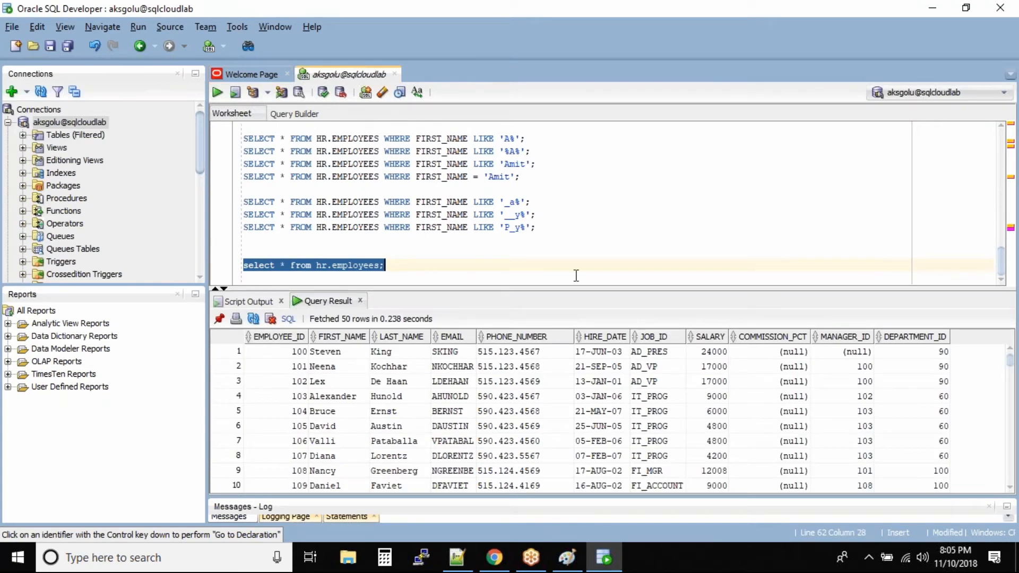
pyautogui.moveTo(853, 360)
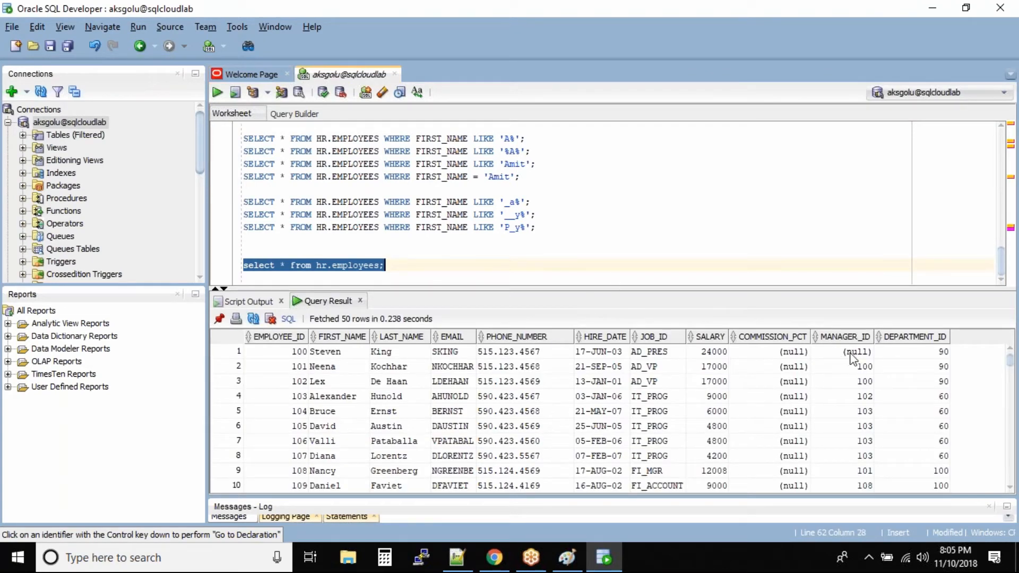
# Look through the 107 returned employee rows, including null commissions.
pyautogui.scroll(-3)
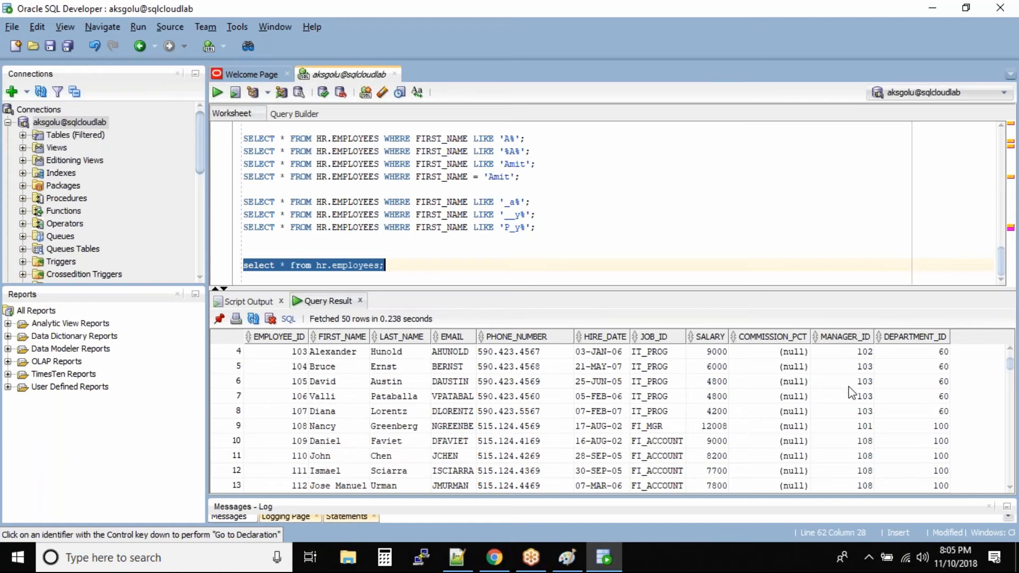
pyautogui.scroll(-3)
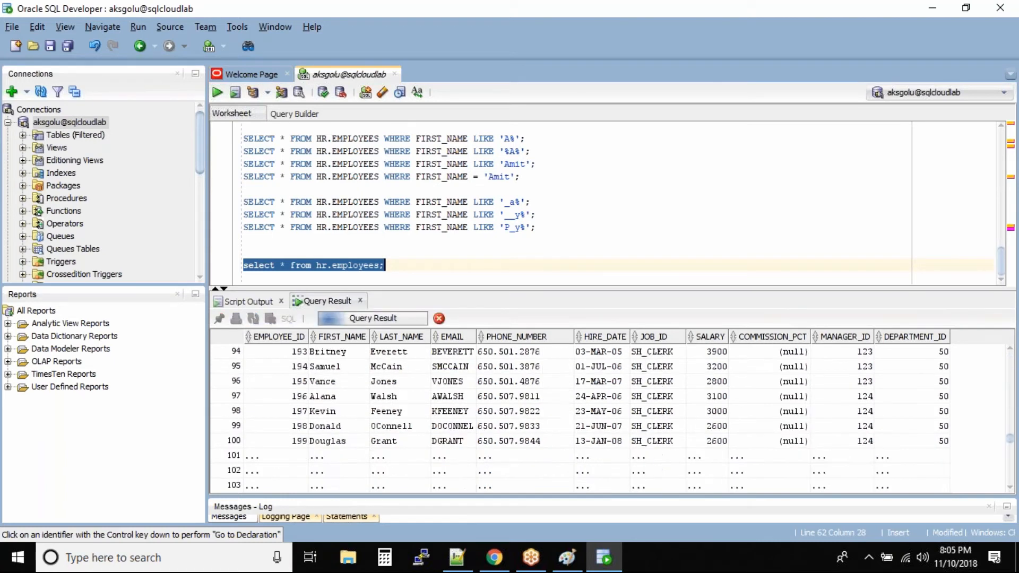
pyautogui.click(217, 91)
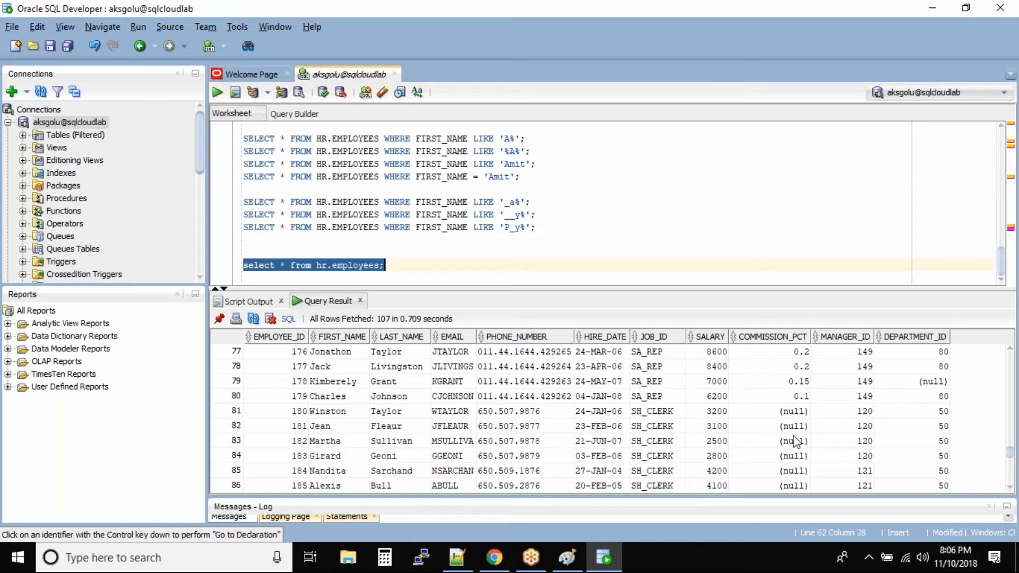
pyautogui.moveTo(794, 438)
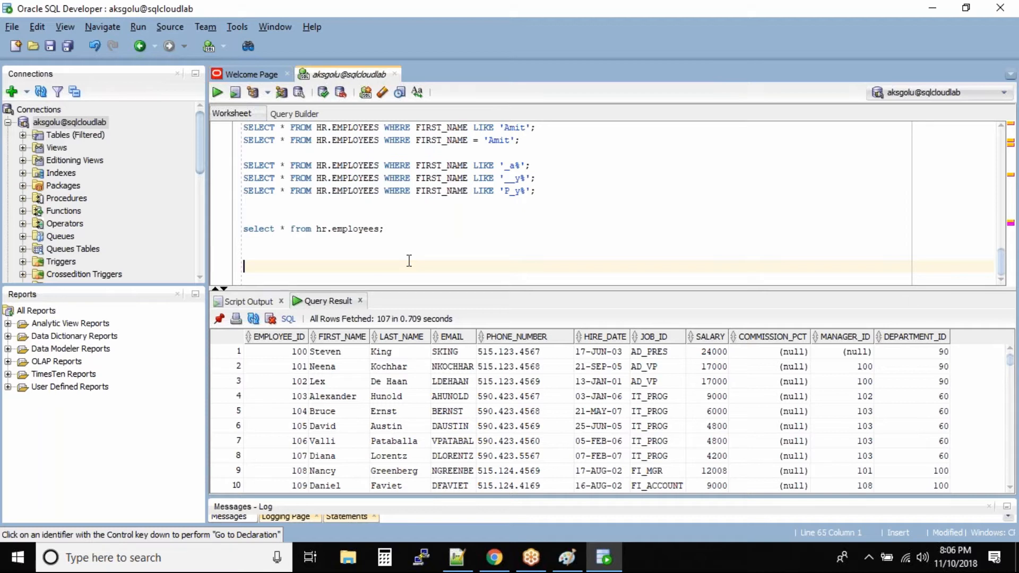
# Write SELECT LAST_NAME FROM HR.RMPLOYEES WHERE COMMISSION_PCT IS NULL; with the table name misspelled.
pyautogui.write('SELECT LAST_NAME FROM')
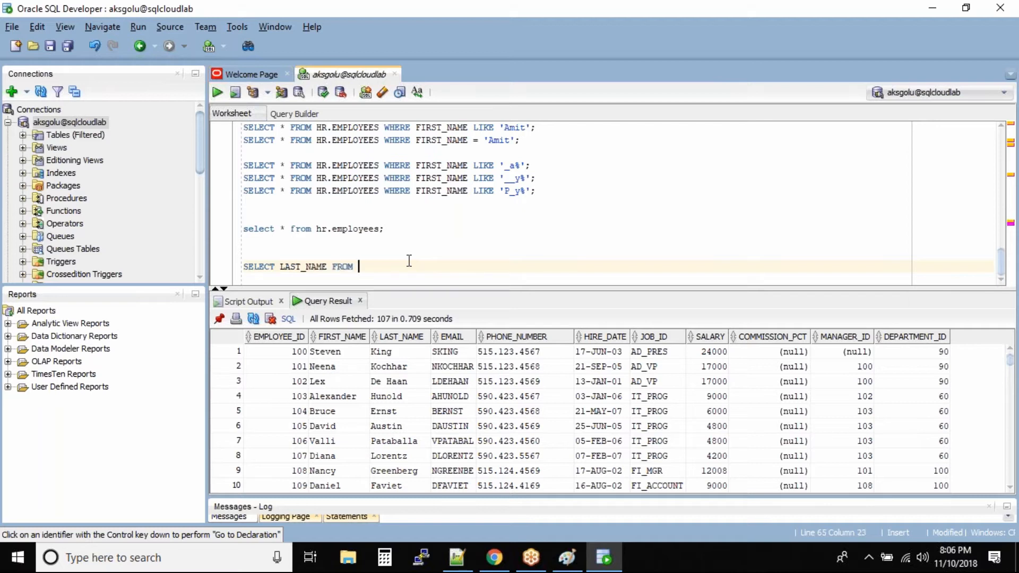
pyautogui.write('HR.RMPLOYEES WHERE COMMI')
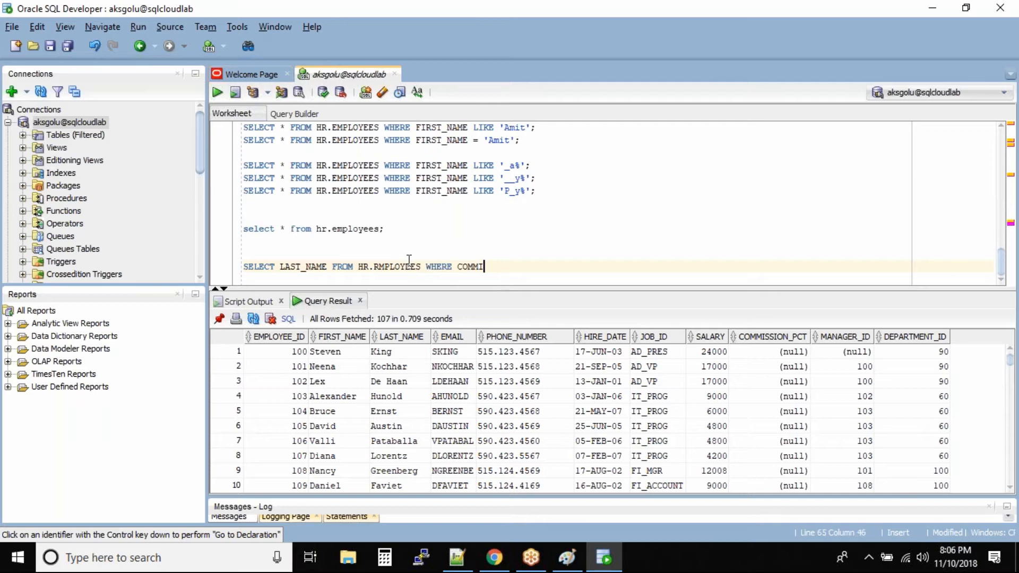
pyautogui.write('SSION_PCT')
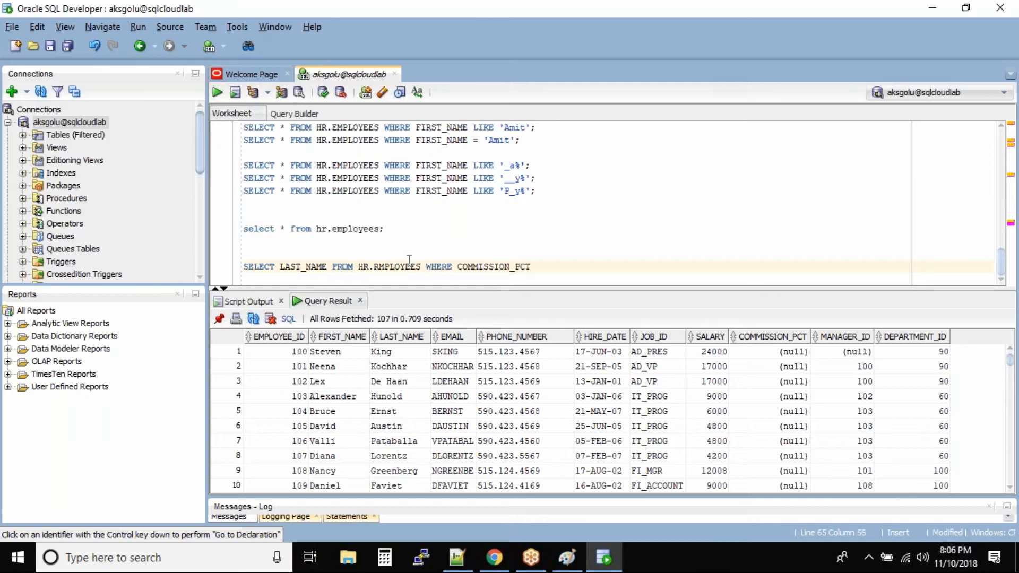
pyautogui.write('IS NULL;')
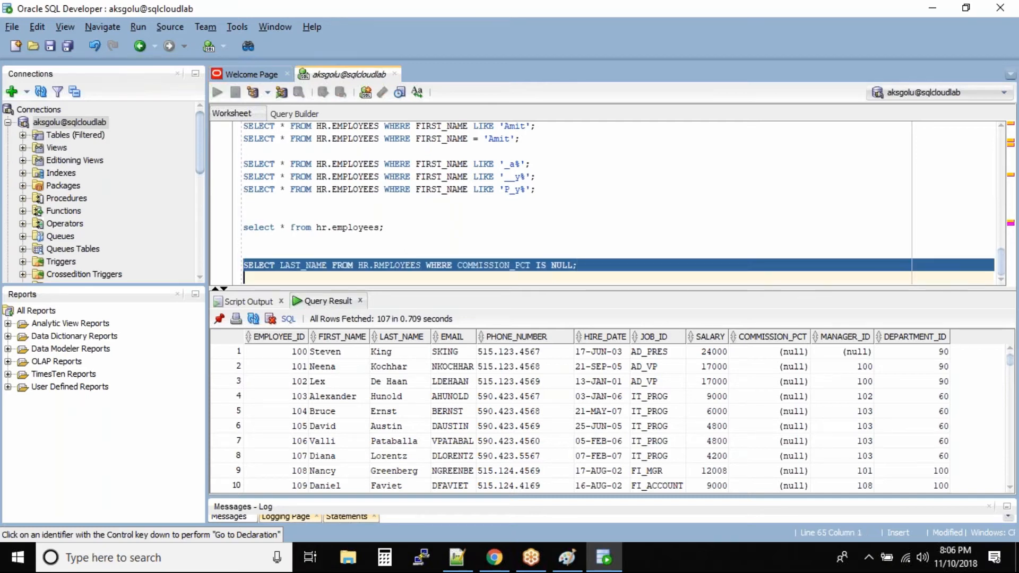
# Run the IS NULL query, hit ORA-00942, and correct RMPLOYEES to EMPLOYEES.
pyautogui.click(216, 91)
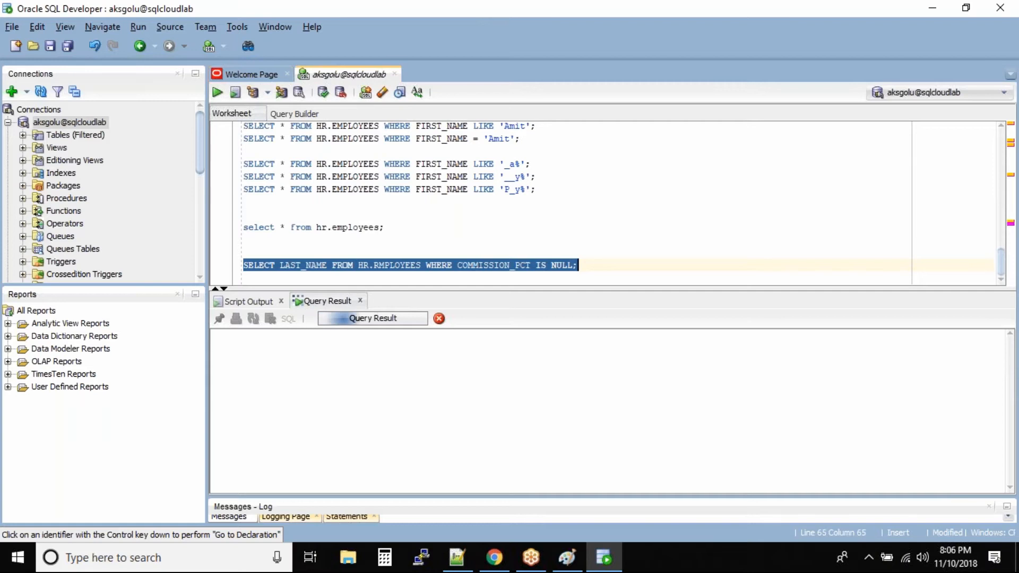
pyautogui.click(216, 91)
pyautogui.write('E')
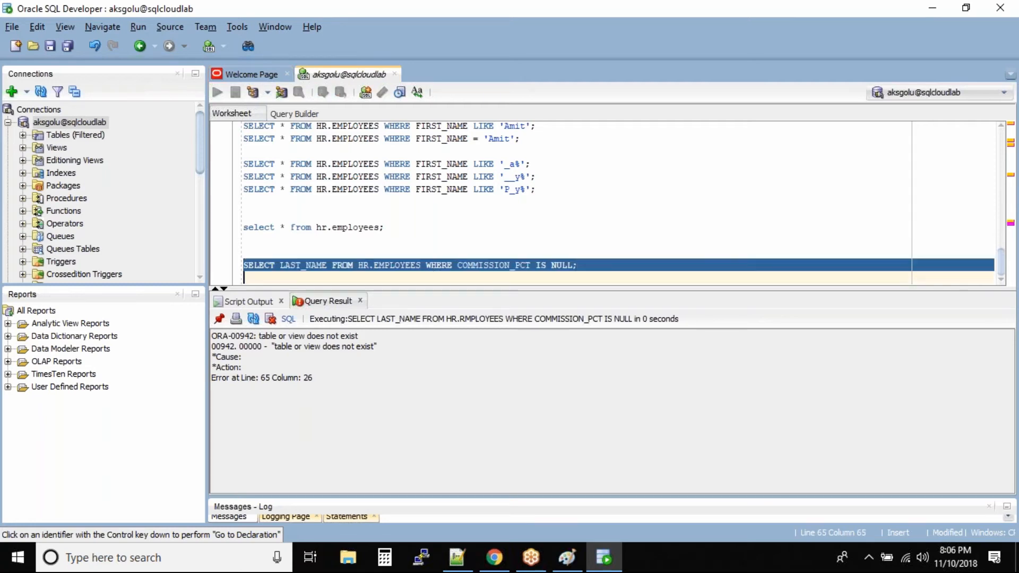
# Rerun the corrected null-commission last-name query.
pyautogui.click(217, 92)
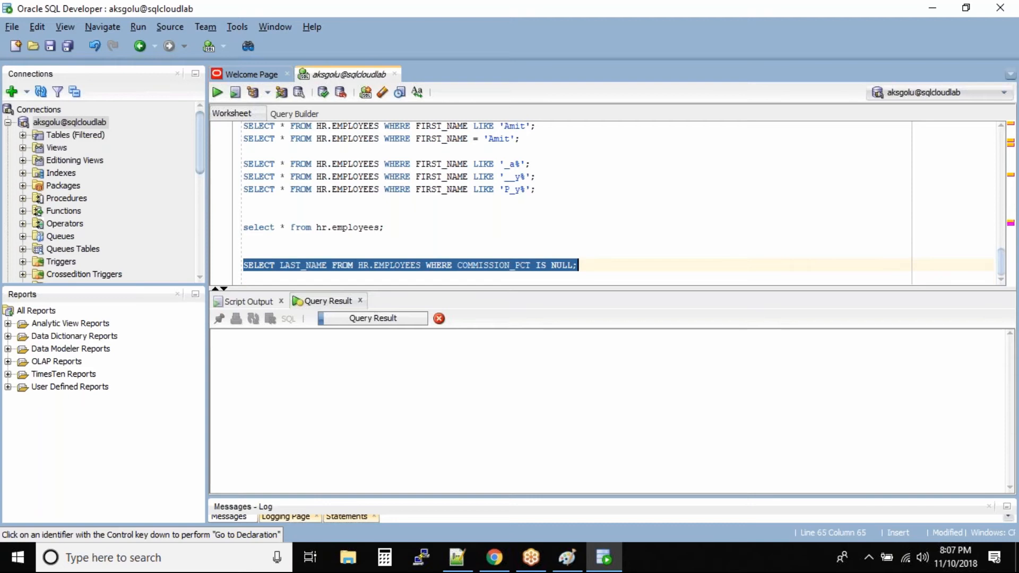
pyautogui.click(216, 91)
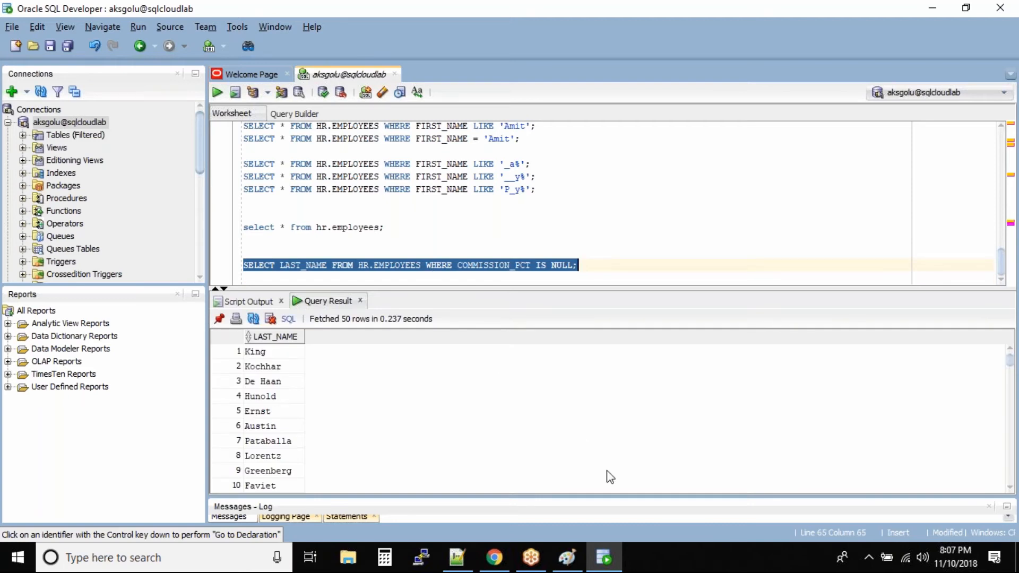
pyautogui.moveTo(292, 393)
pyautogui.write(', COMMISSION_PCT')
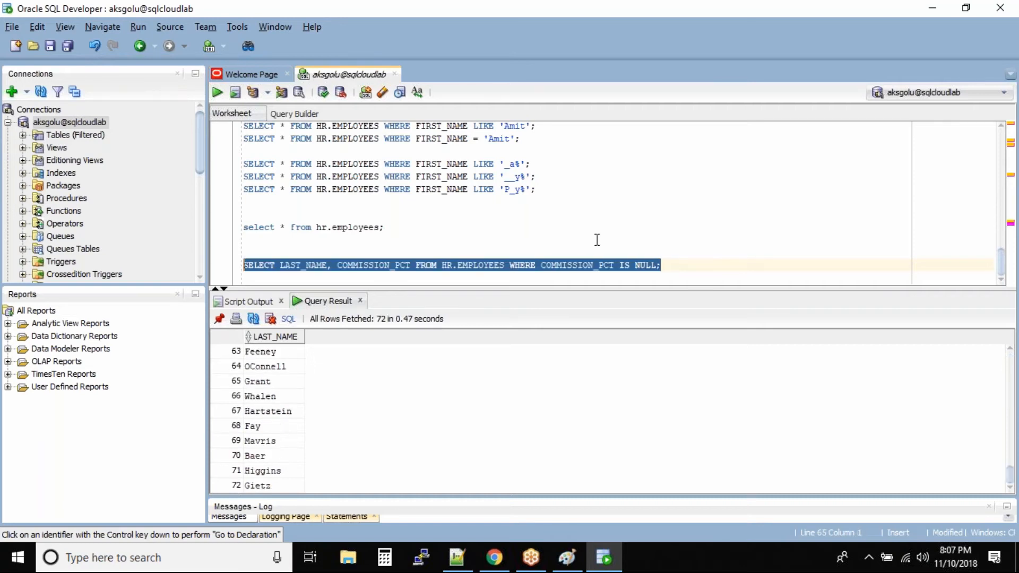
# Run it again with COMMISSION_PCT shown and review the 72 null-commission last names.
pyautogui.click(216, 92)
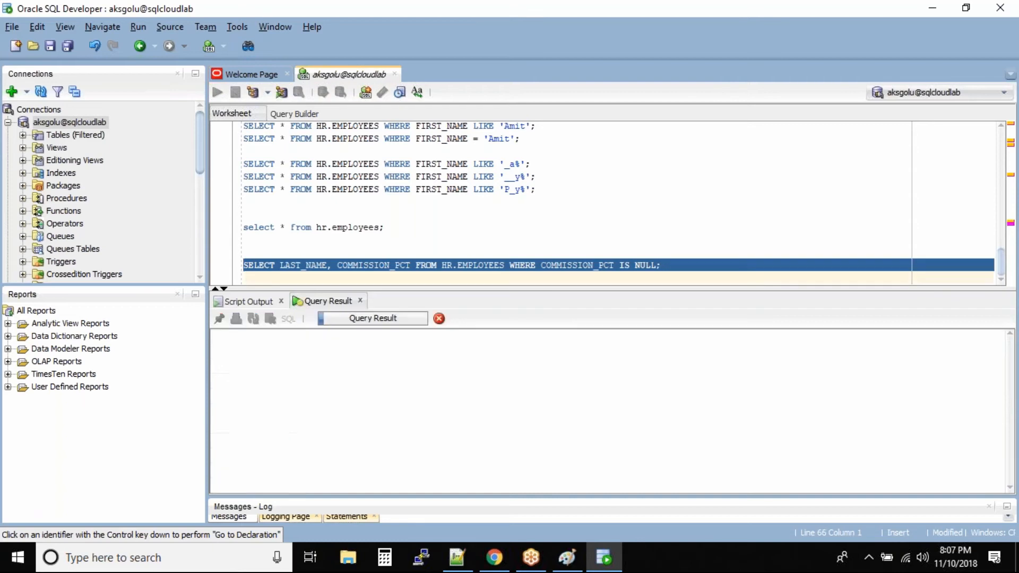
pyautogui.click(216, 92)
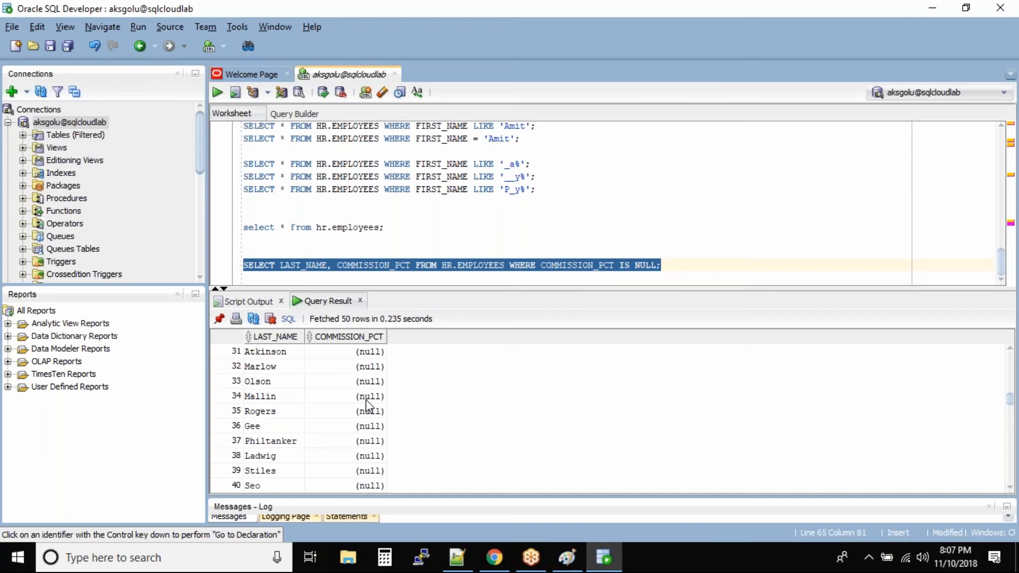
pyautogui.scroll(-3)
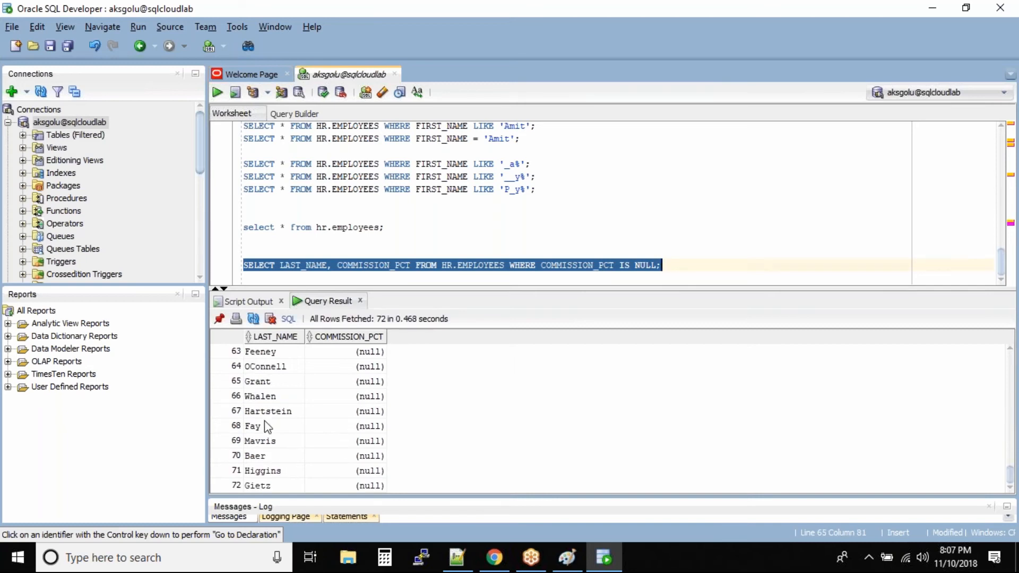
pyautogui.moveTo(389, 456)
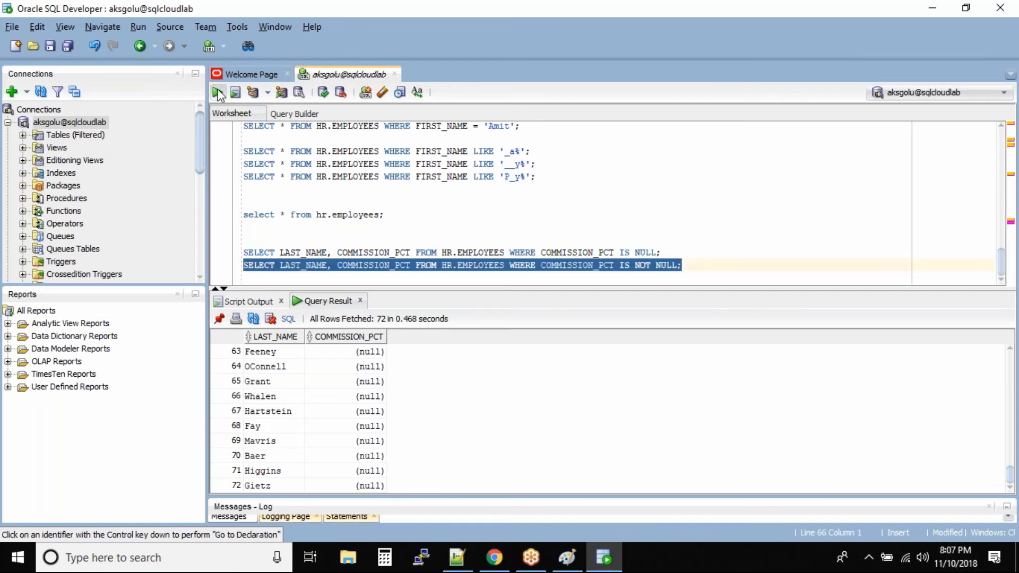
# Run the COMMISSION_PCT IS NOT NULL query and review the 35 employees with commissions.
pyautogui.click(217, 92)
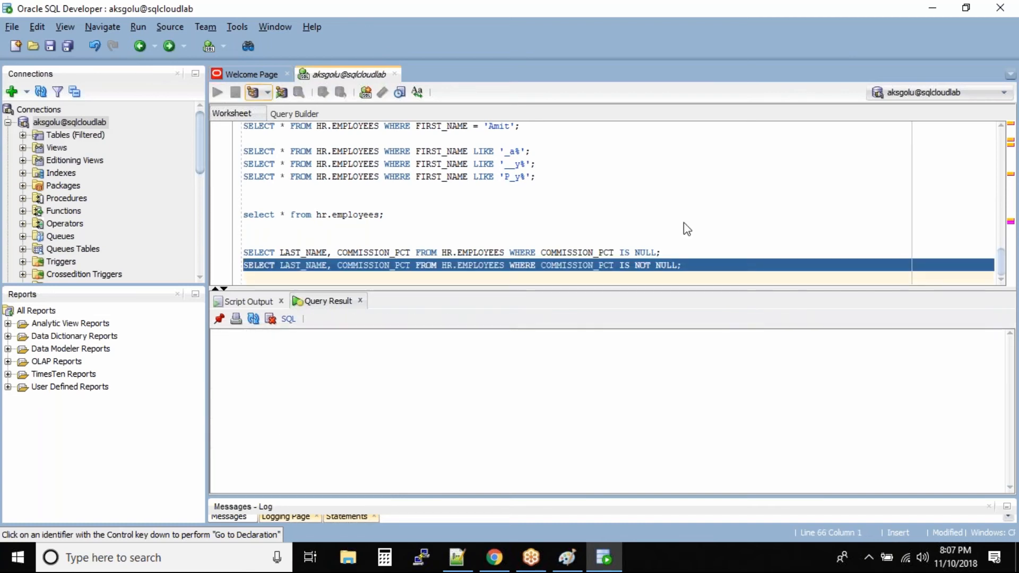
pyautogui.click(217, 92)
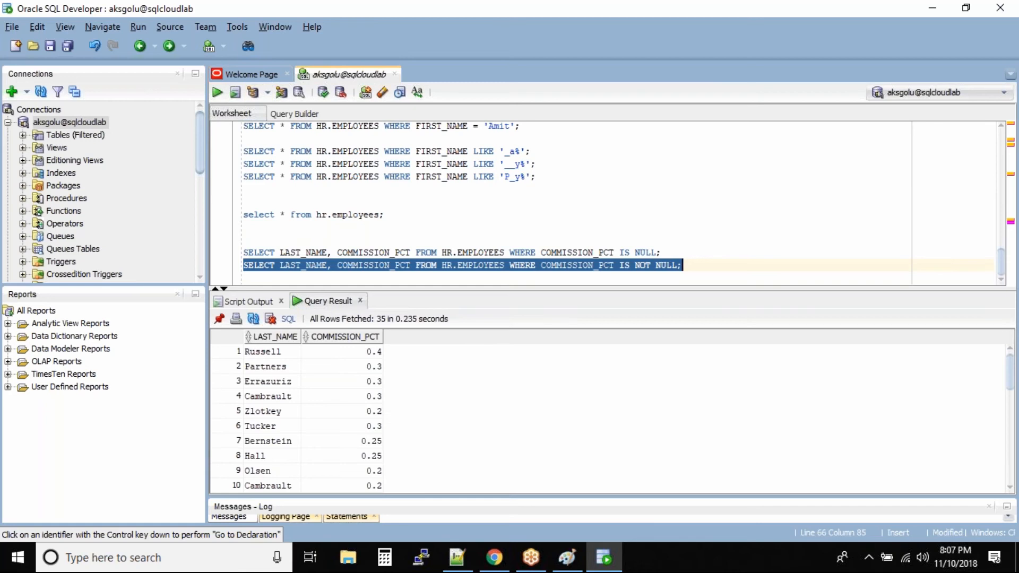
pyautogui.scroll(-3)
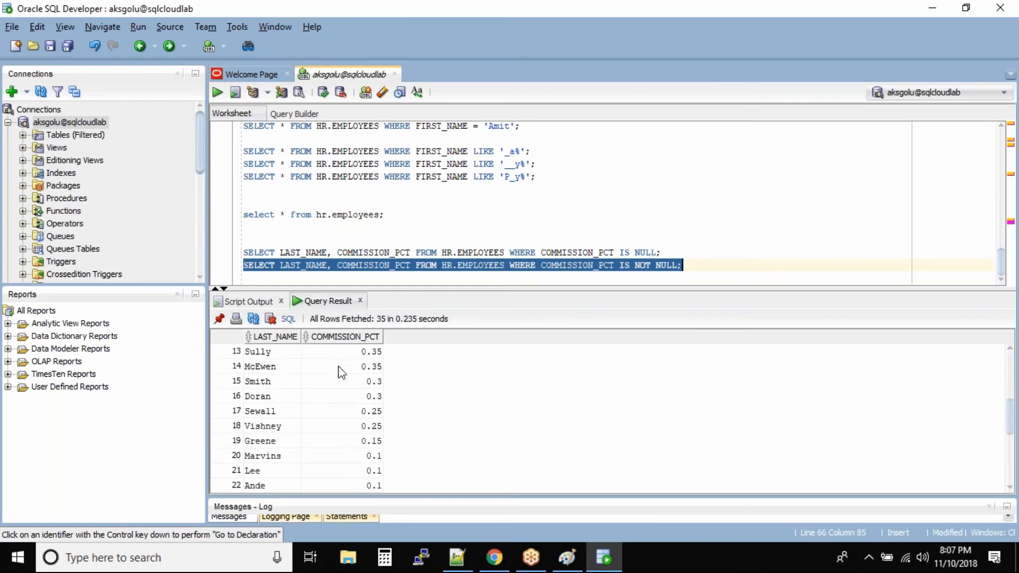
pyautogui.scroll(-3)
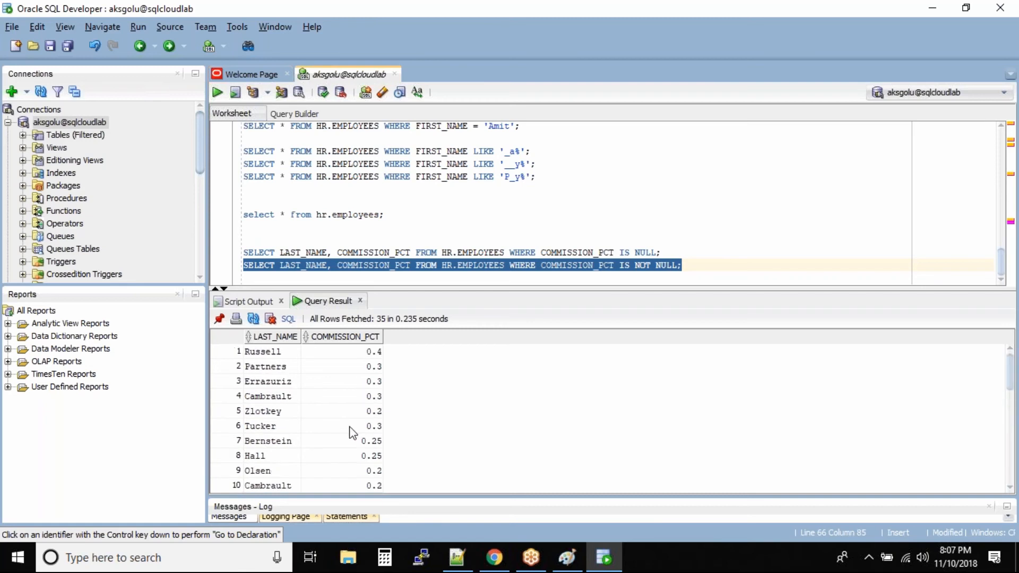
pyautogui.moveTo(333, 436)
pyautogui.write("SELECT * FROM HR.EMPLOYEES WHERE FIRST_NAME LIKE '_a%';")
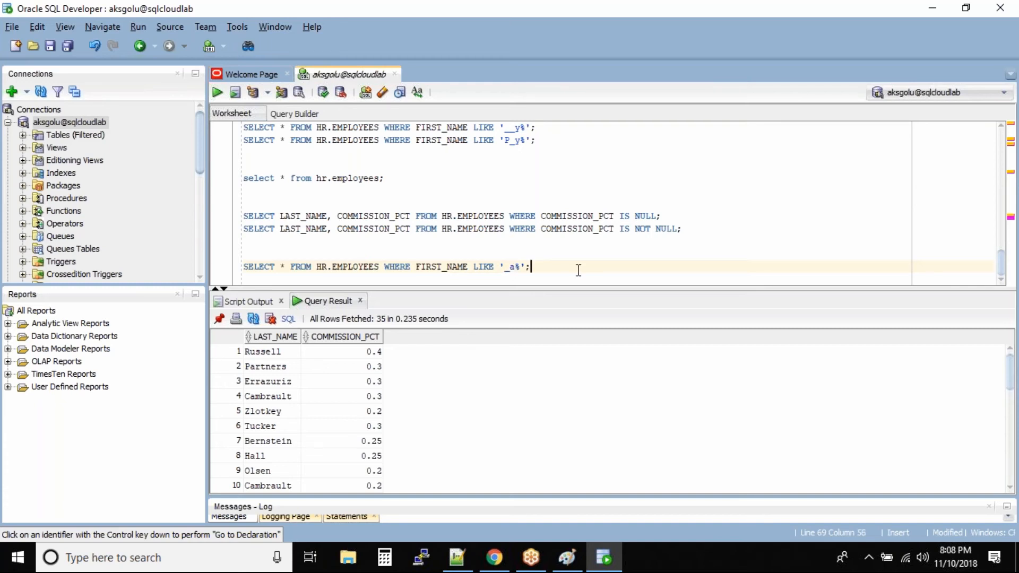
pyautogui.moveTo(472, 267)
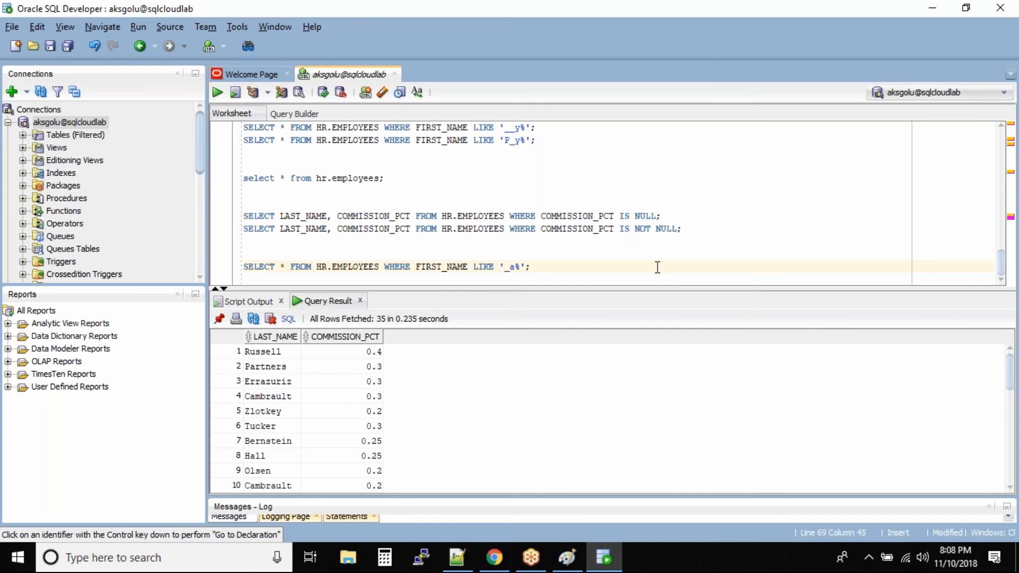
# Change the first-name filter to NOT LIKE '_a%', run it and review the matching employees.
pyautogui.write('NOT')
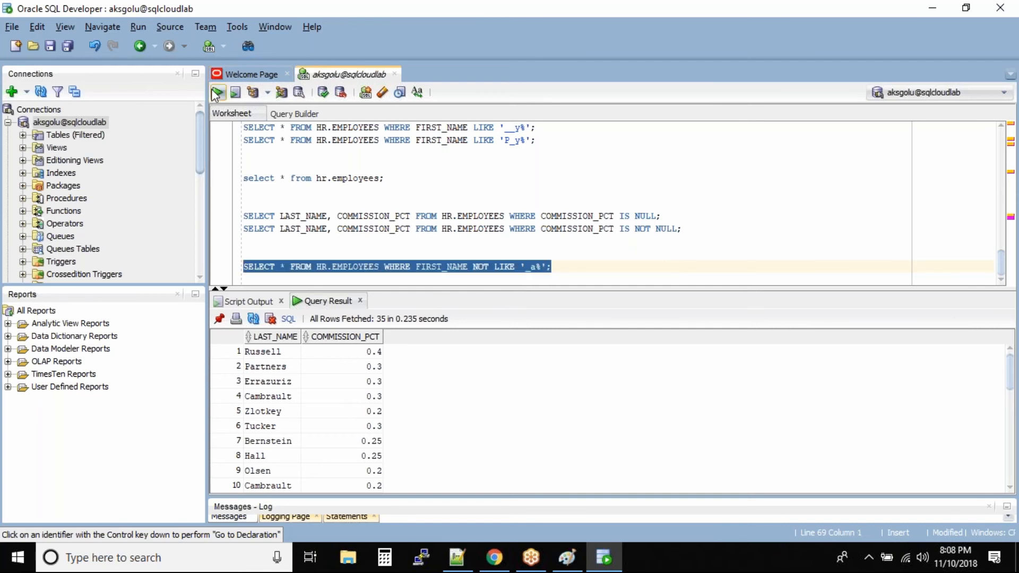
pyautogui.click(217, 91)
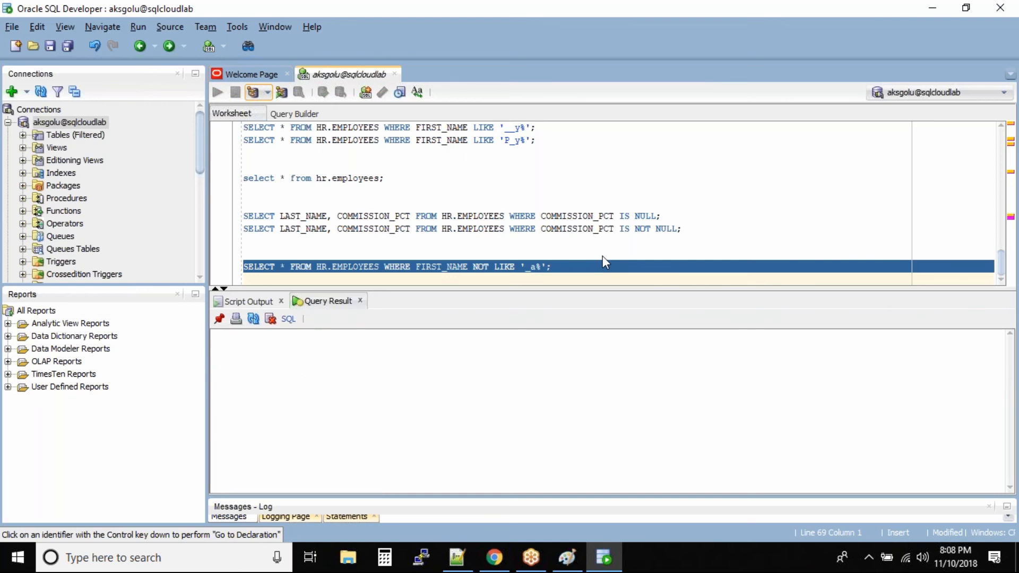
pyautogui.click(216, 91)
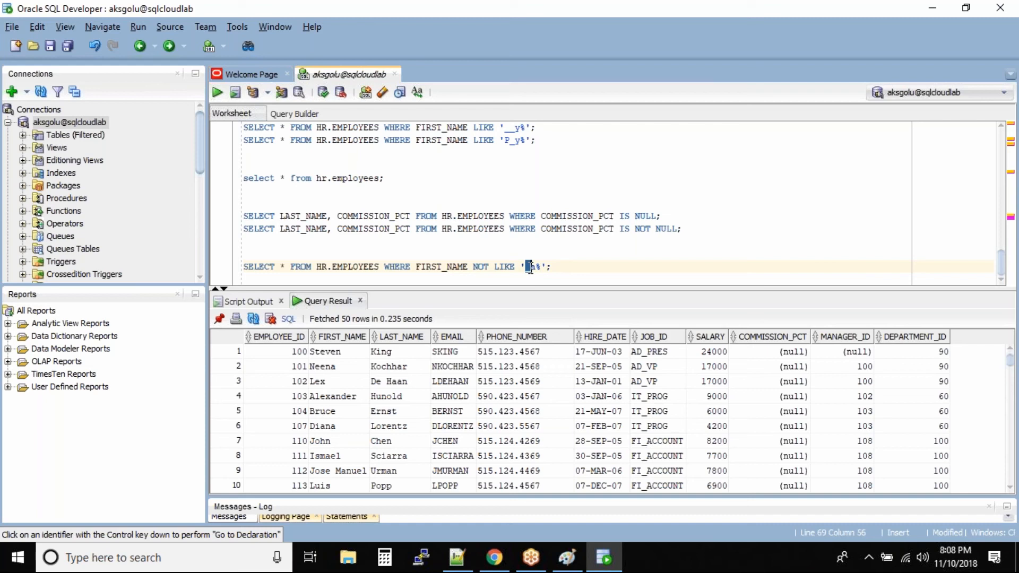
pyautogui.write('a')
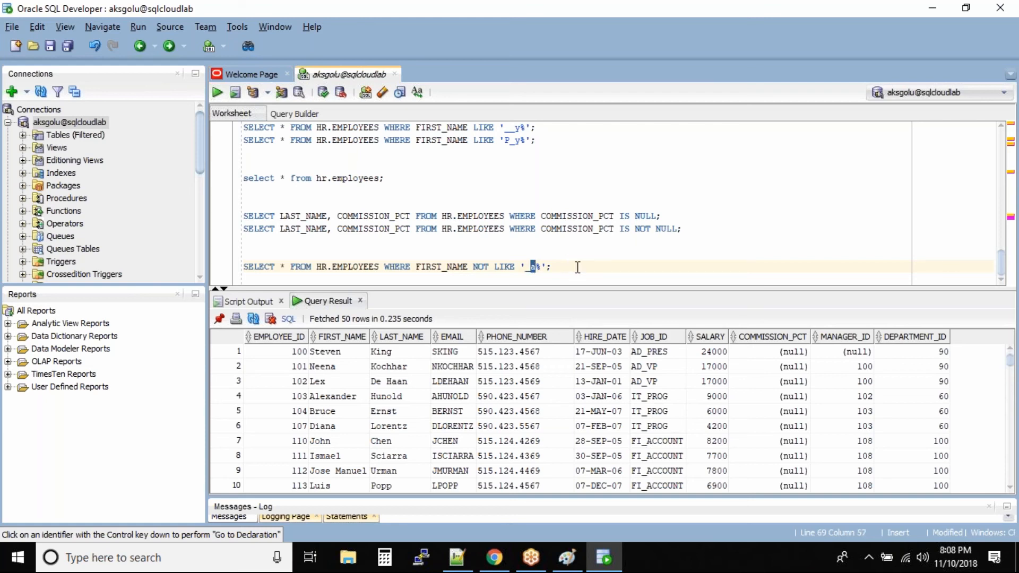
pyautogui.moveTo(343, 416)
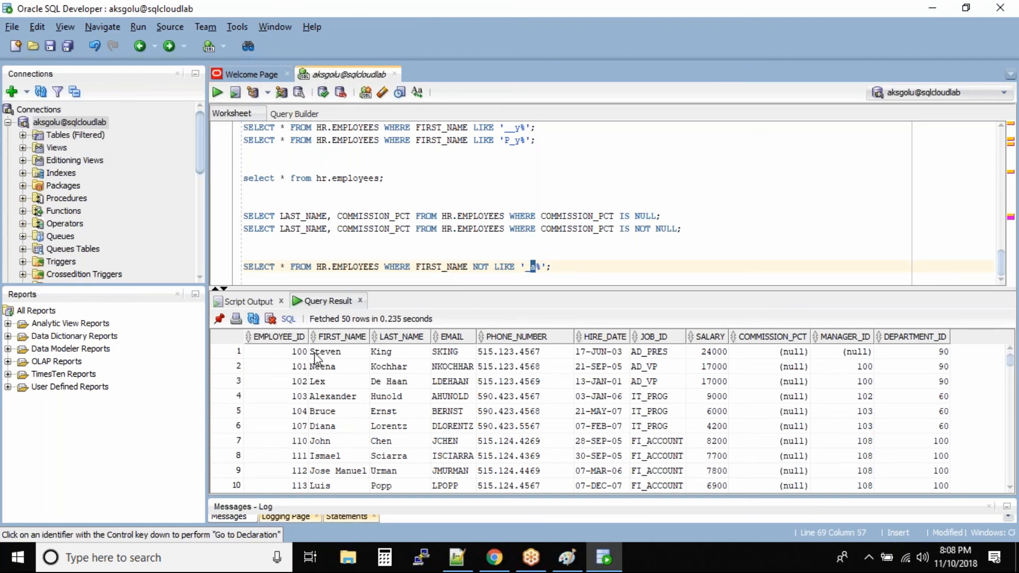
pyautogui.moveTo(317, 360)
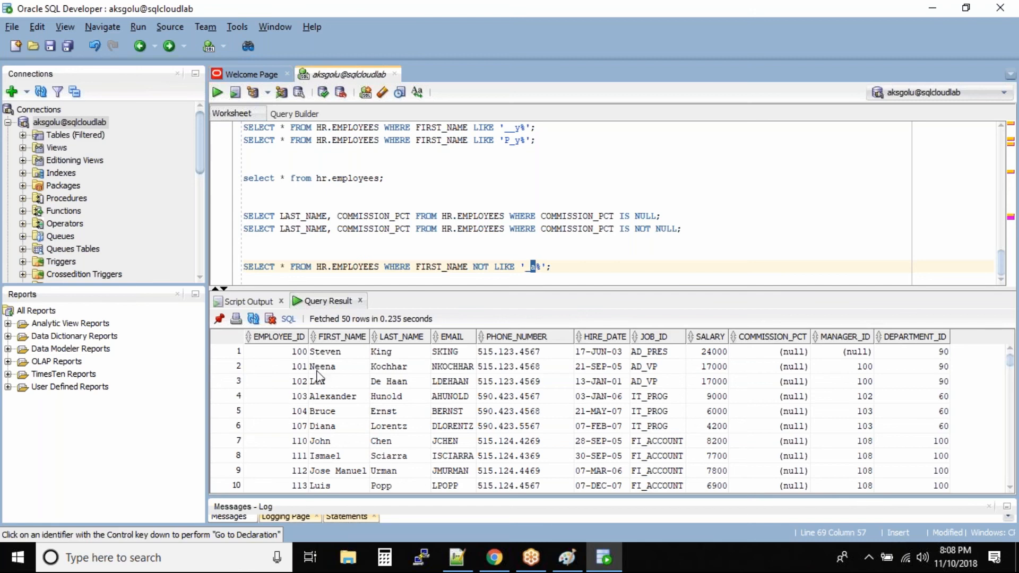
pyautogui.moveTo(323, 392)
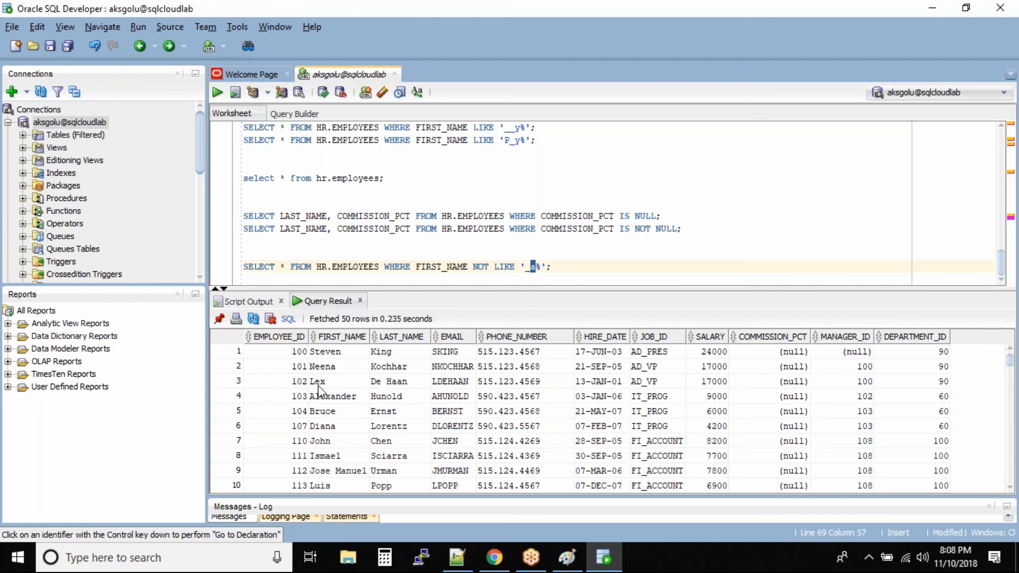
pyautogui.moveTo(318, 425)
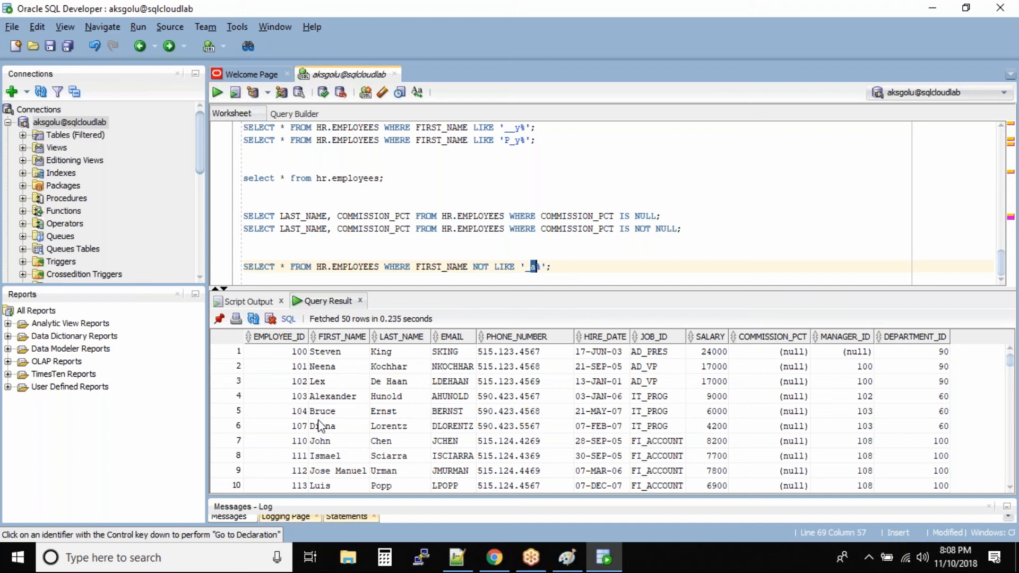
pyautogui.moveTo(324, 468)
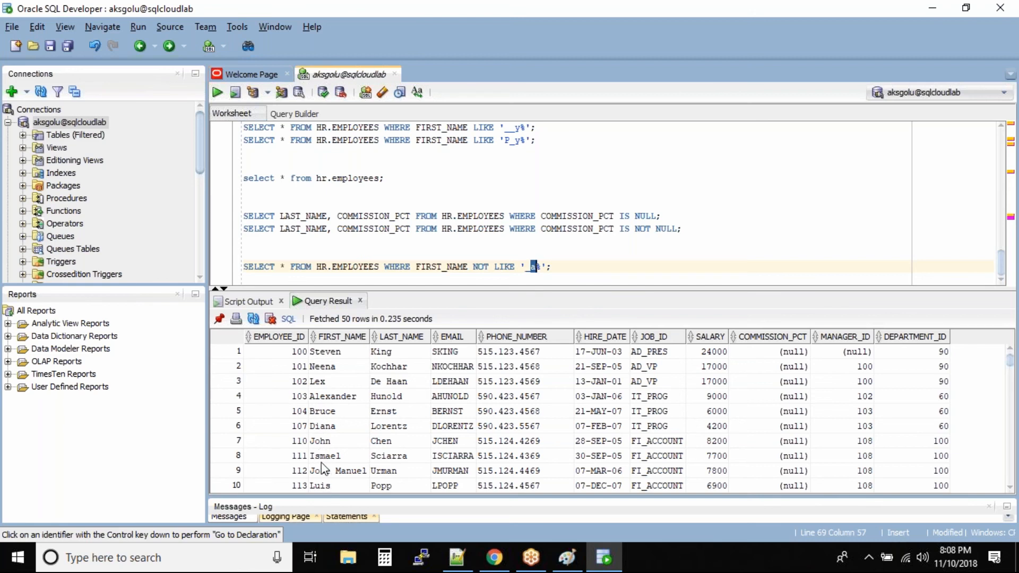
pyautogui.moveTo(330, 404)
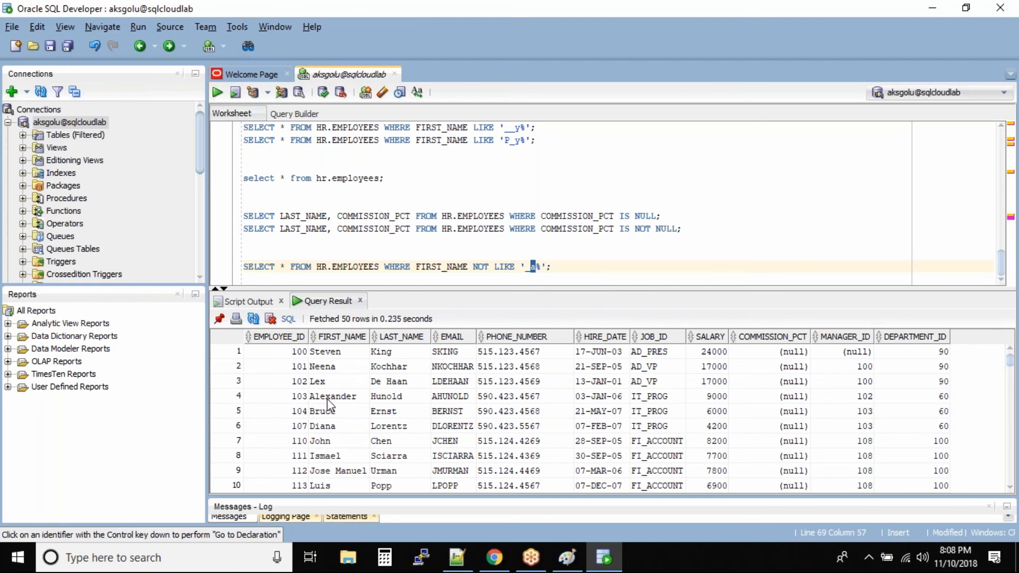
pyautogui.scroll(-3)
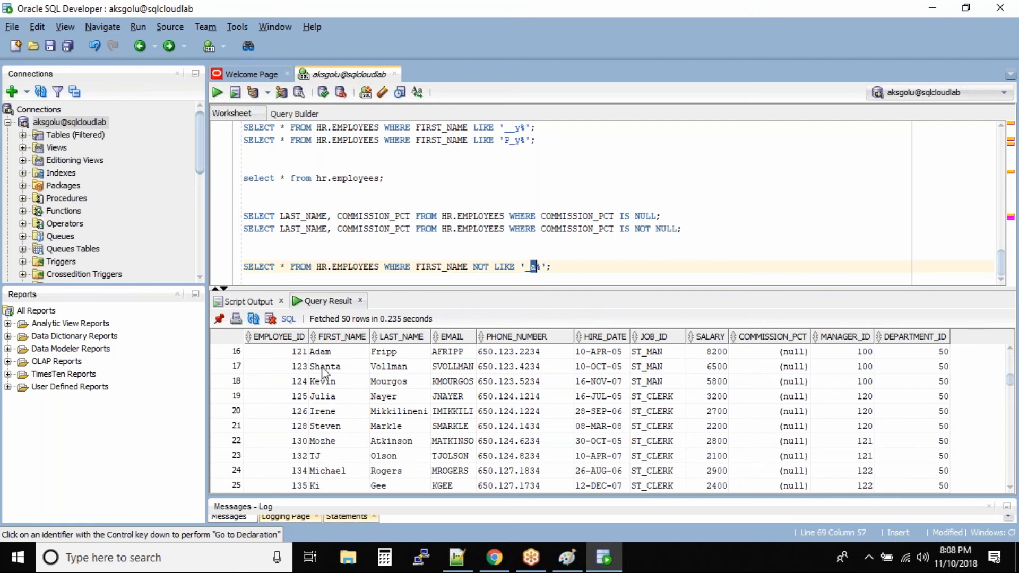